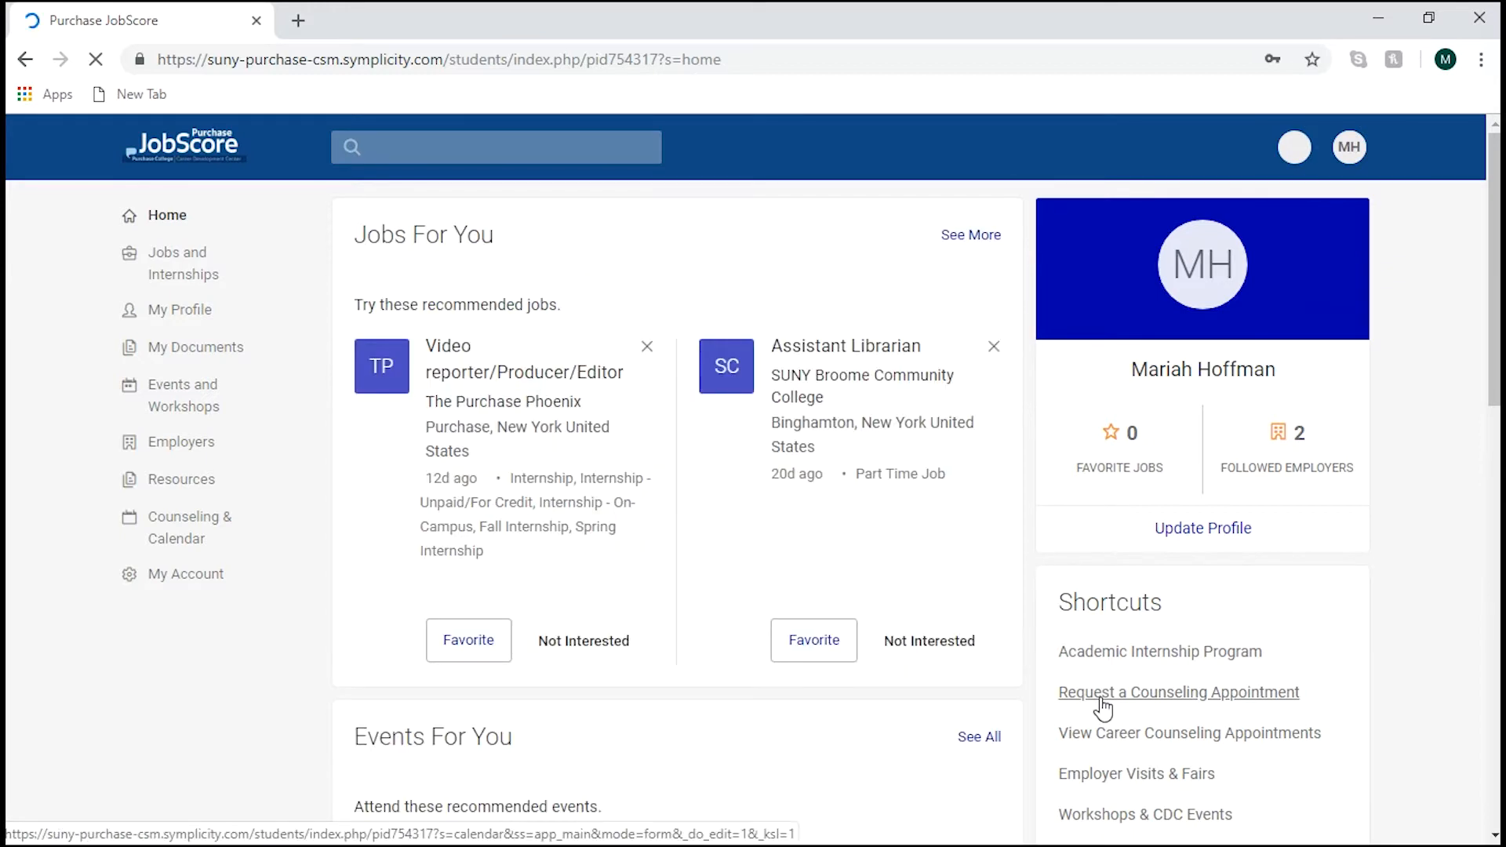
- Start a counseling appointment request from the home page shortcut
{"action": "left_click", "coordinate": [1177, 692]}
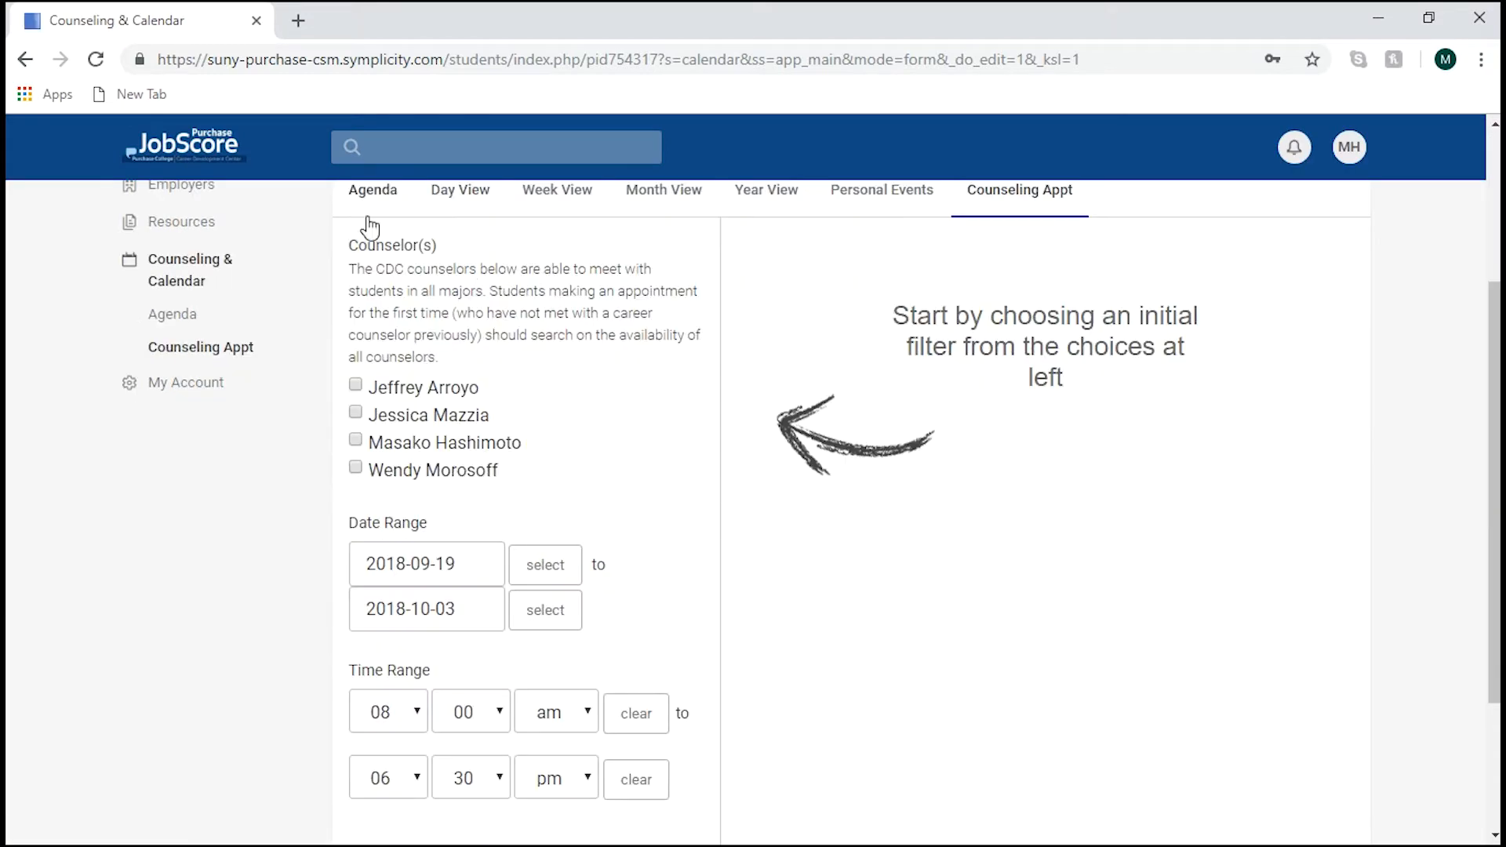
{"action": "mouse_move", "coordinate": [320, 544]}
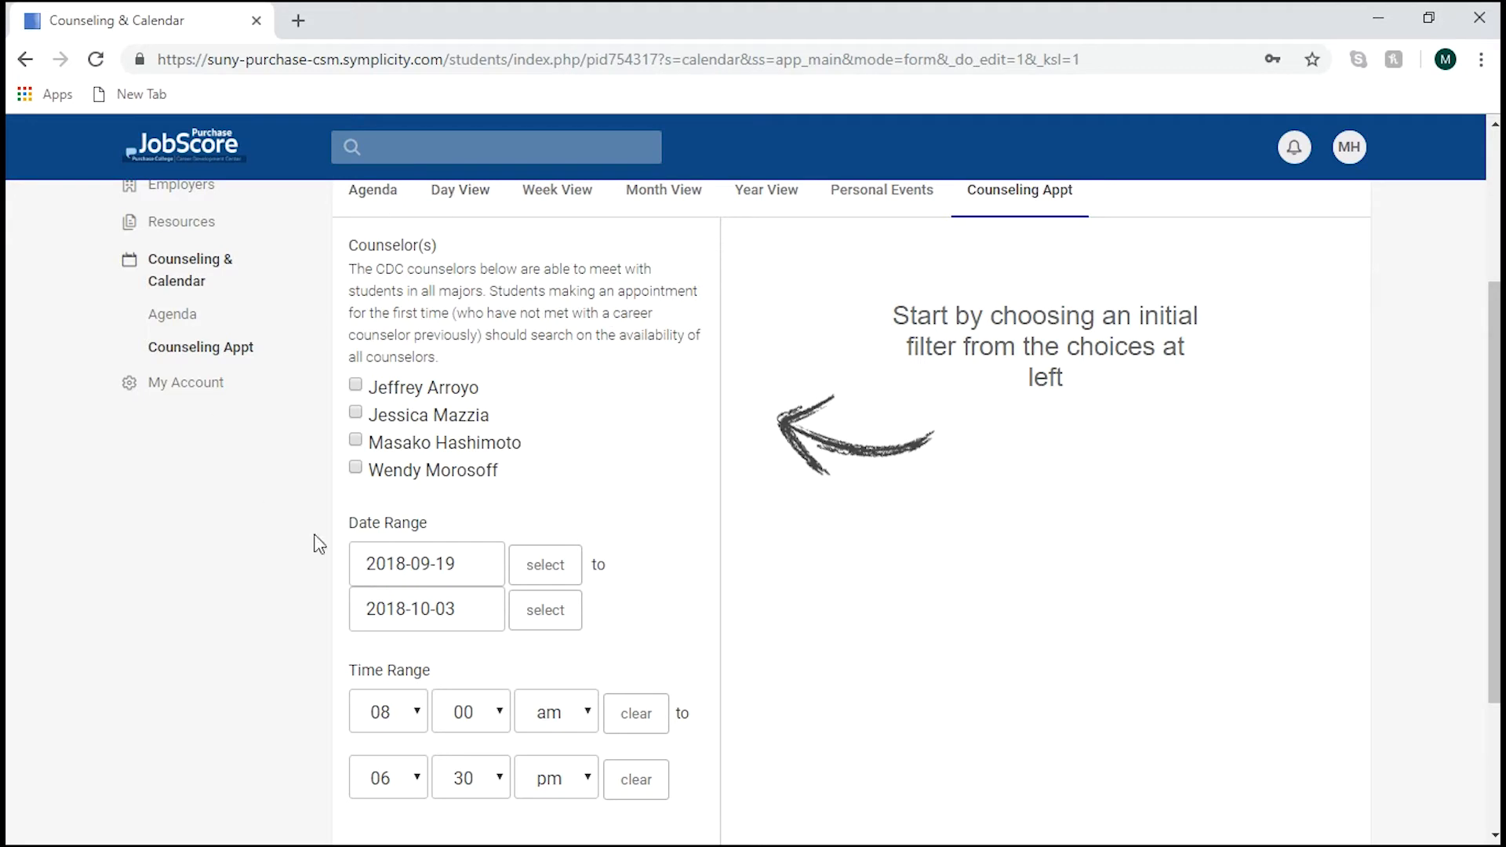
{"action": "left_click", "coordinate": [355, 412]}
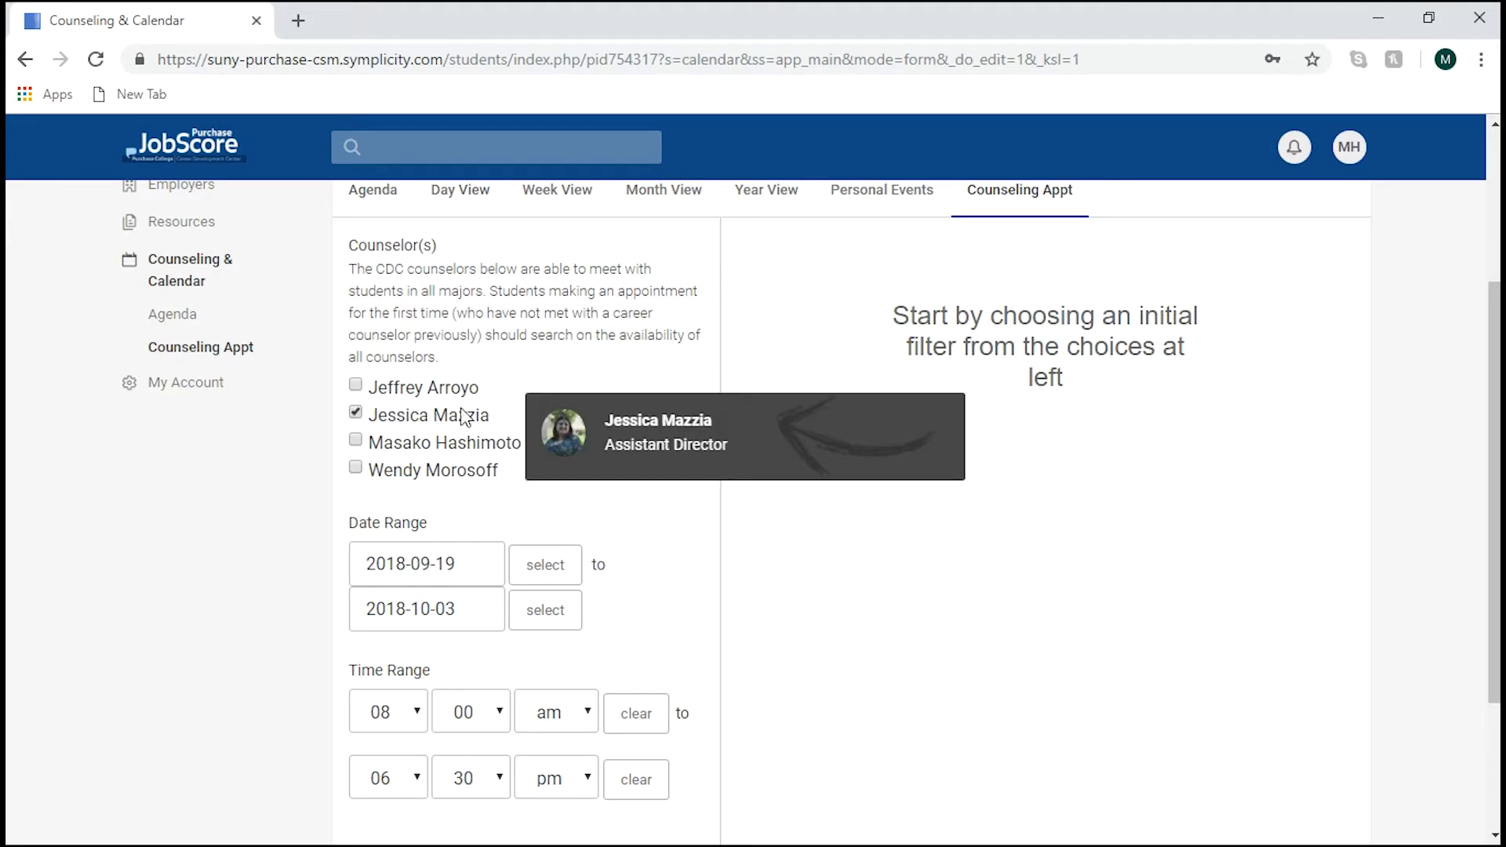
{"action": "scroll", "scroll_direction": "down", "scroll_amount": 3}
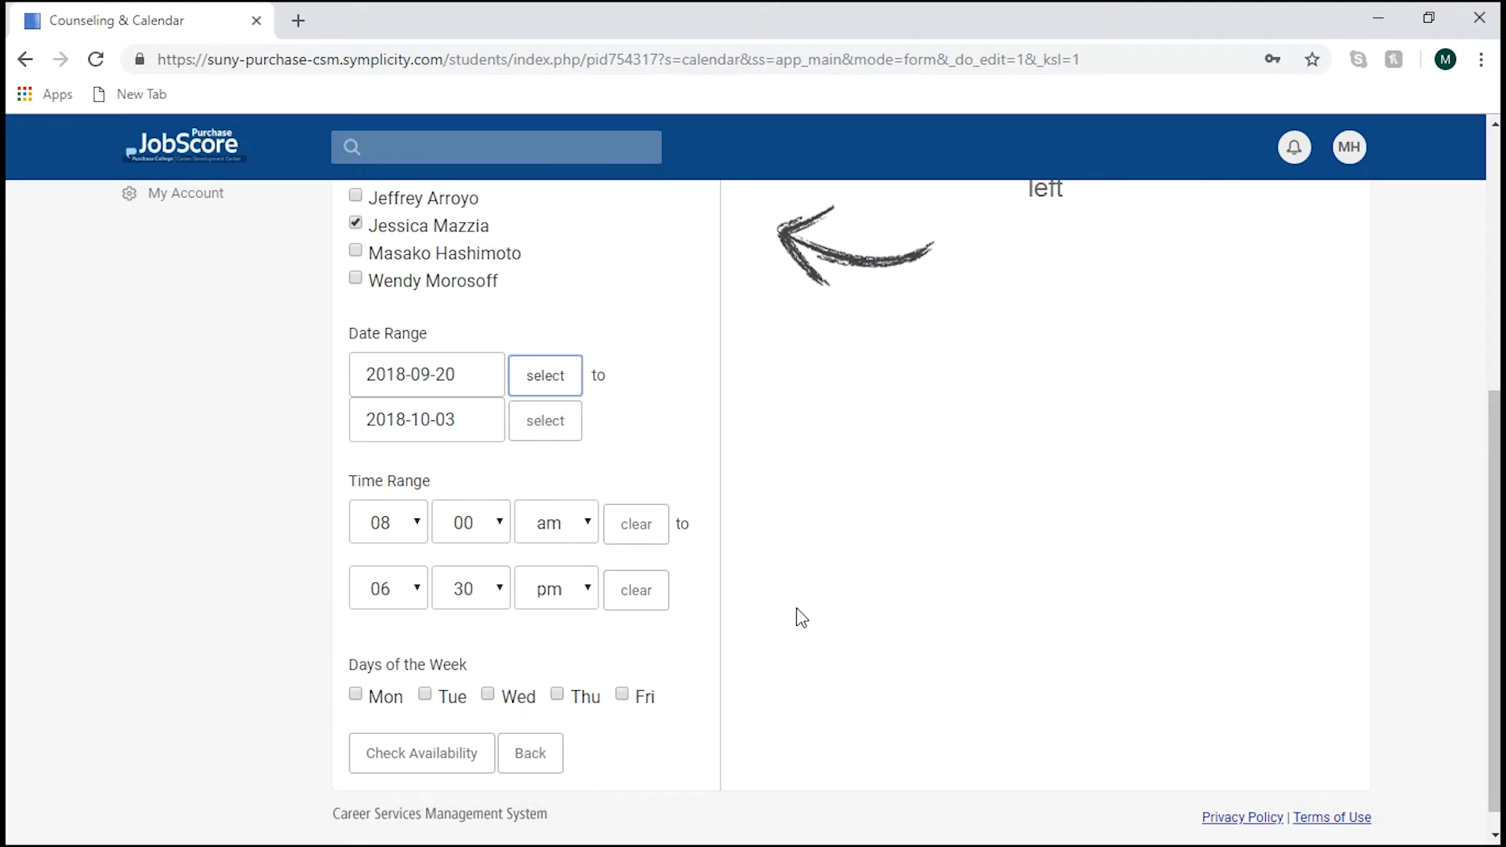
{"action": "left_click", "coordinate": [544, 420]}
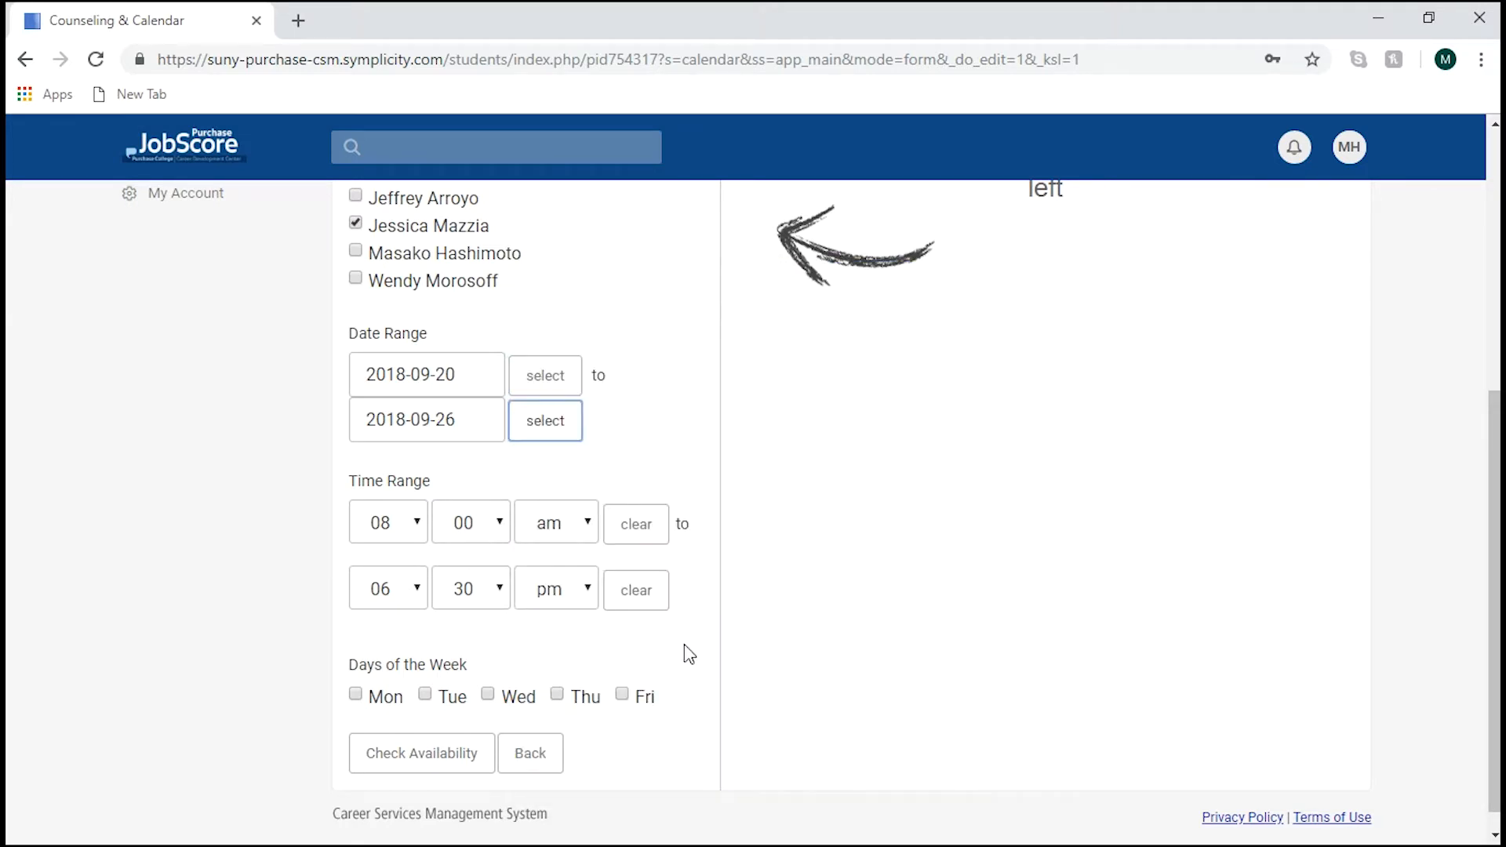
{"action": "scroll", "scroll_direction": "down", "scroll_amount": 3}
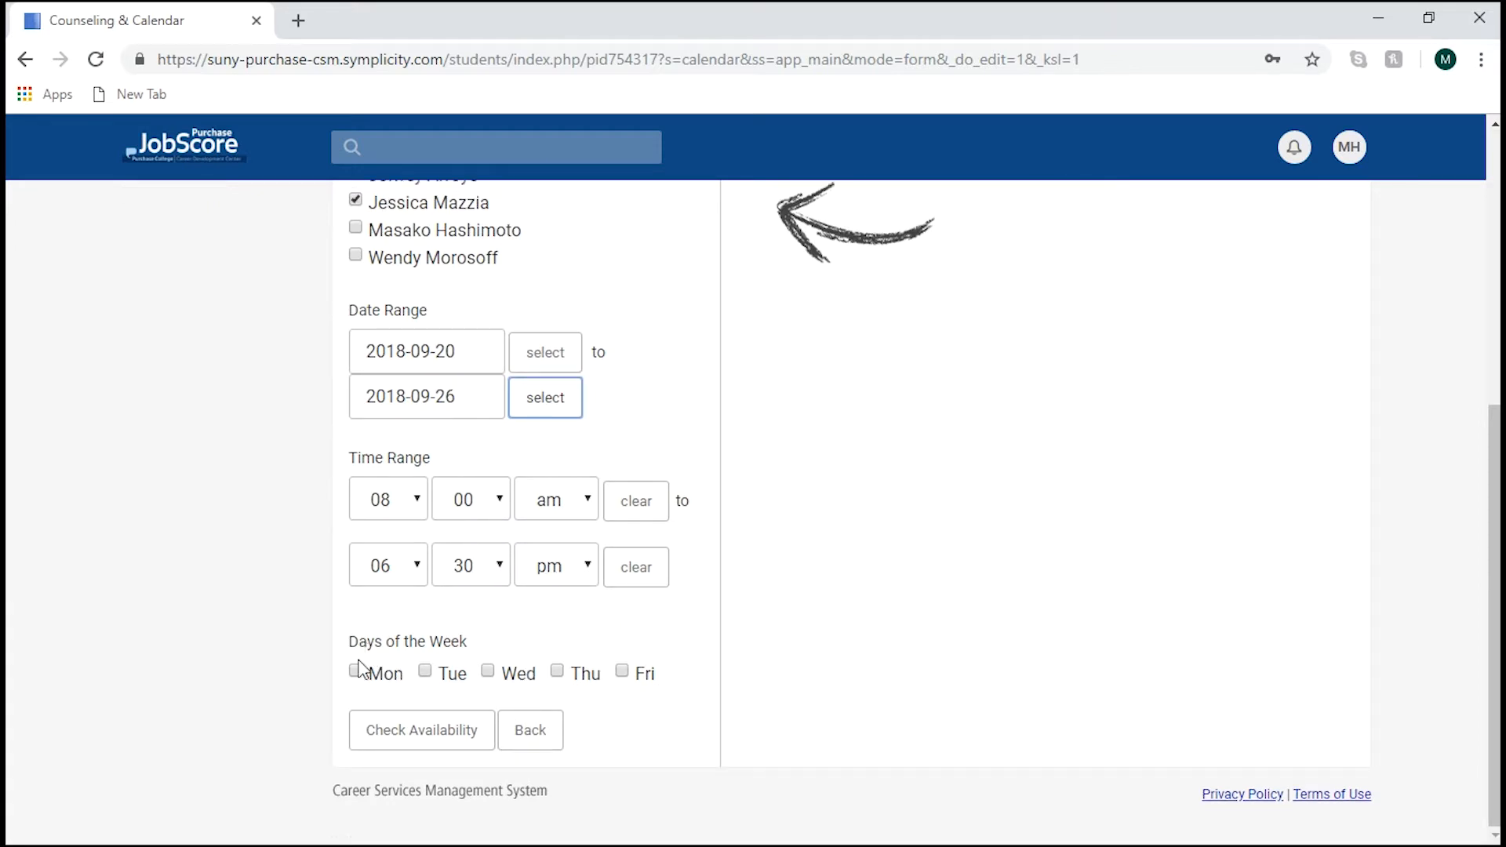
{"action": "left_click", "coordinate": [487, 670]}
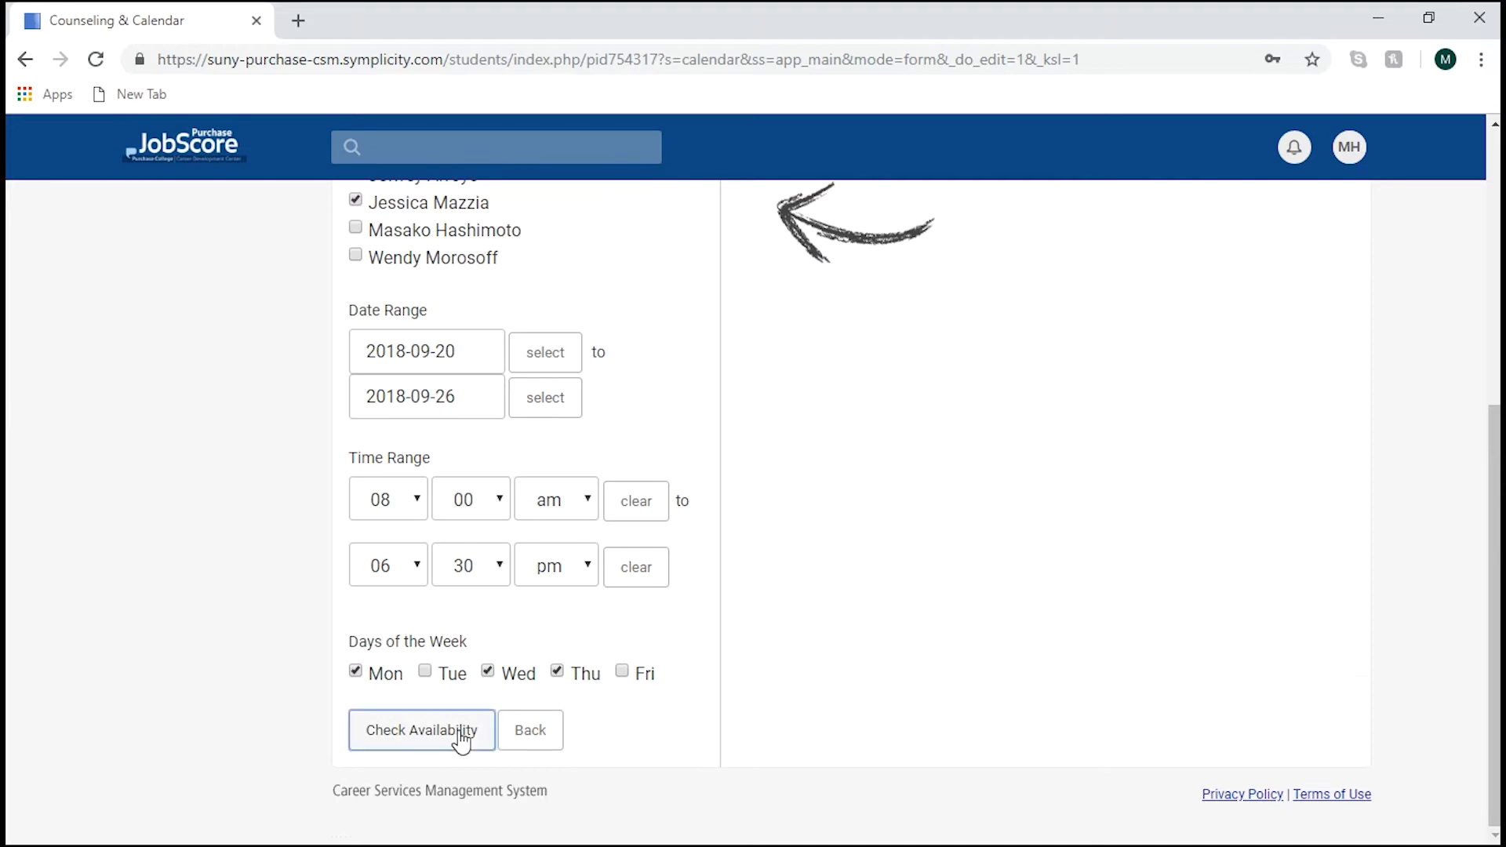
{"action": "left_click", "coordinate": [420, 730]}
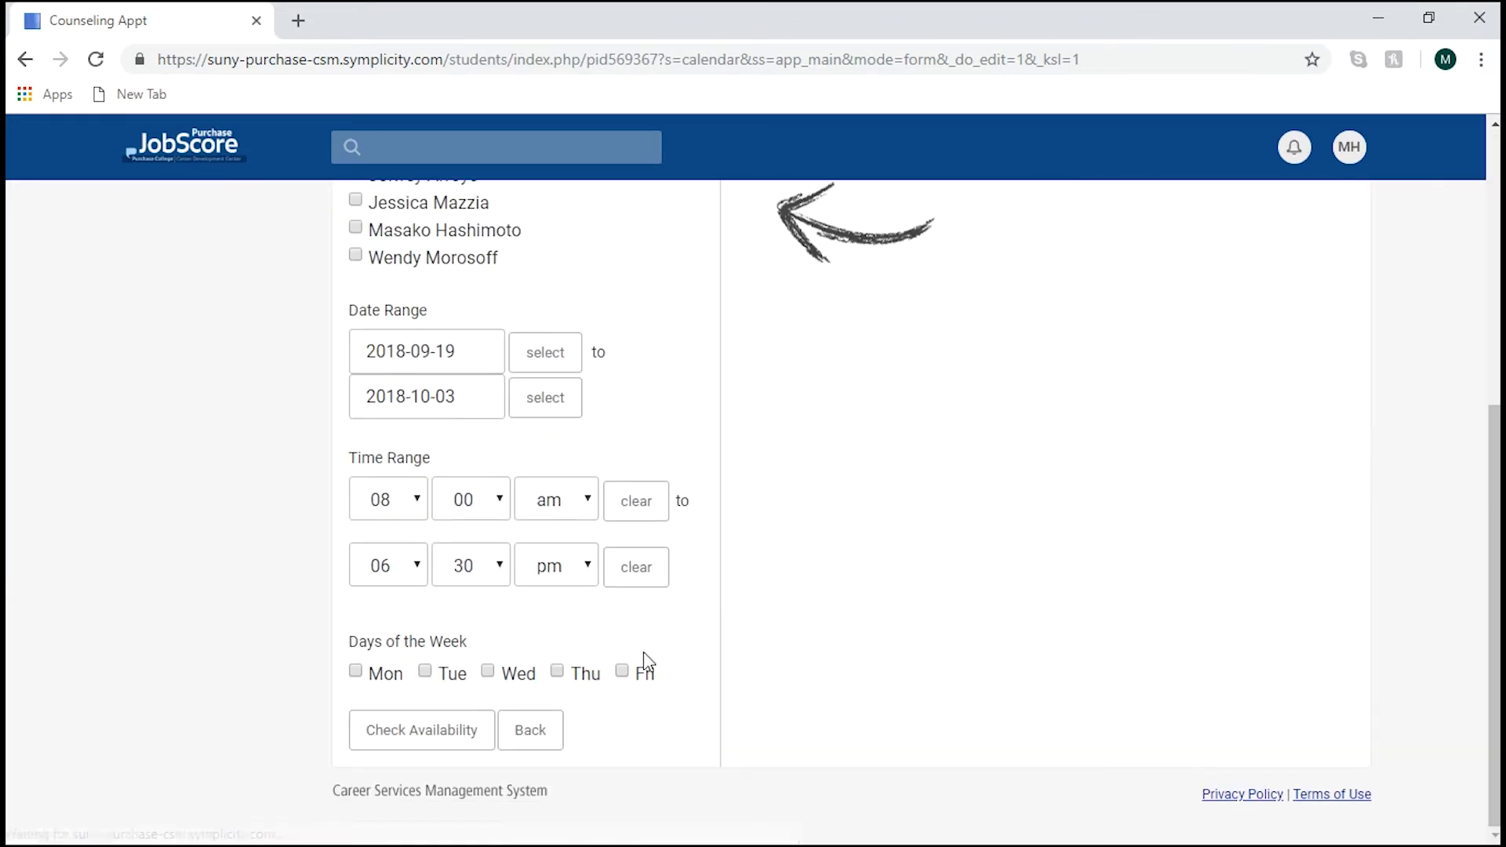
{"action": "left_click", "coordinate": [421, 730]}
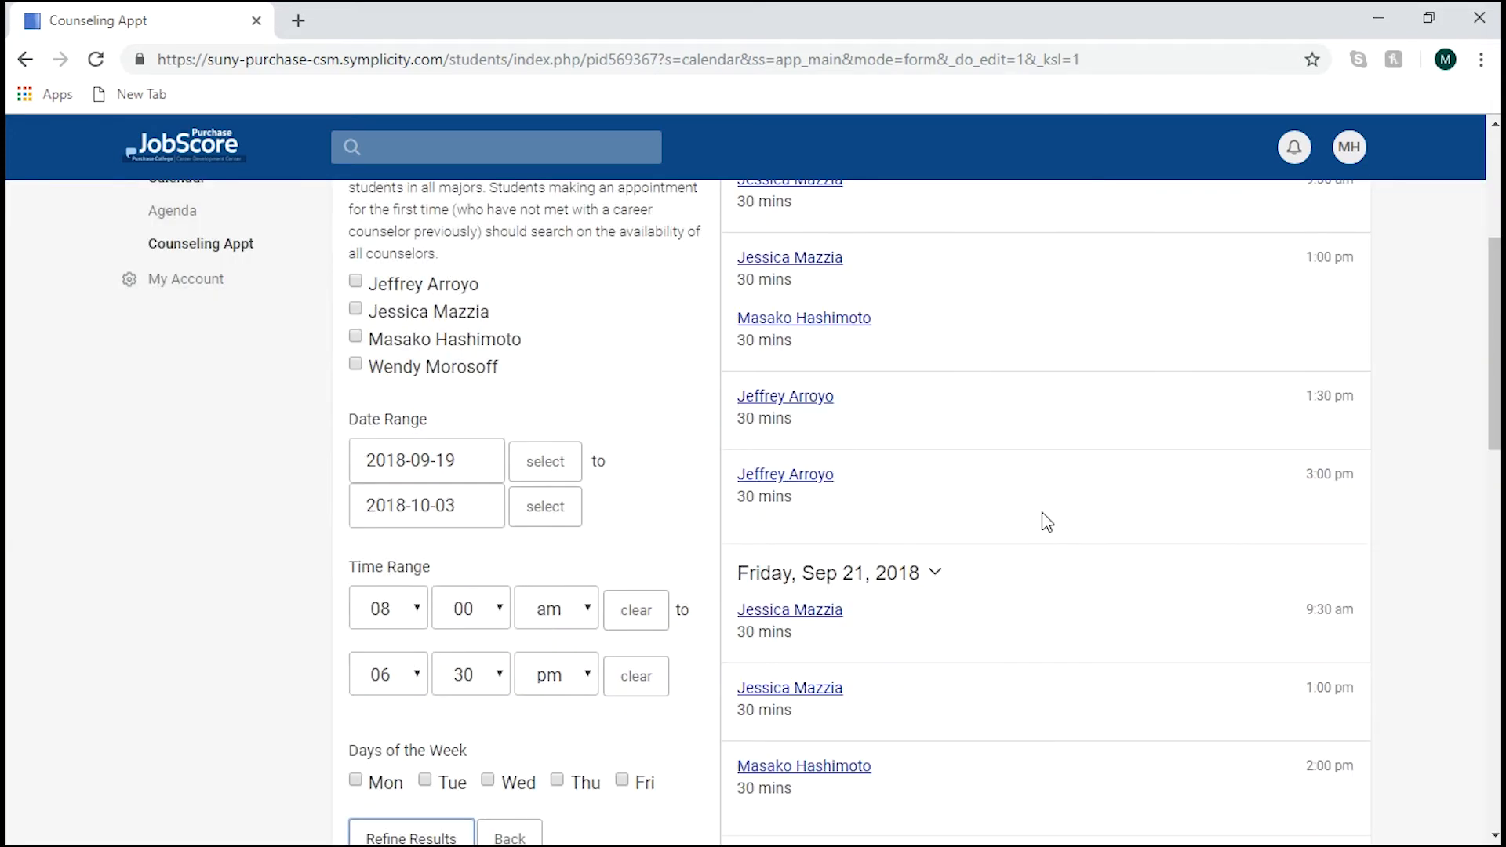
{"action": "scroll", "scroll_direction": "down", "scroll_amount": 3}
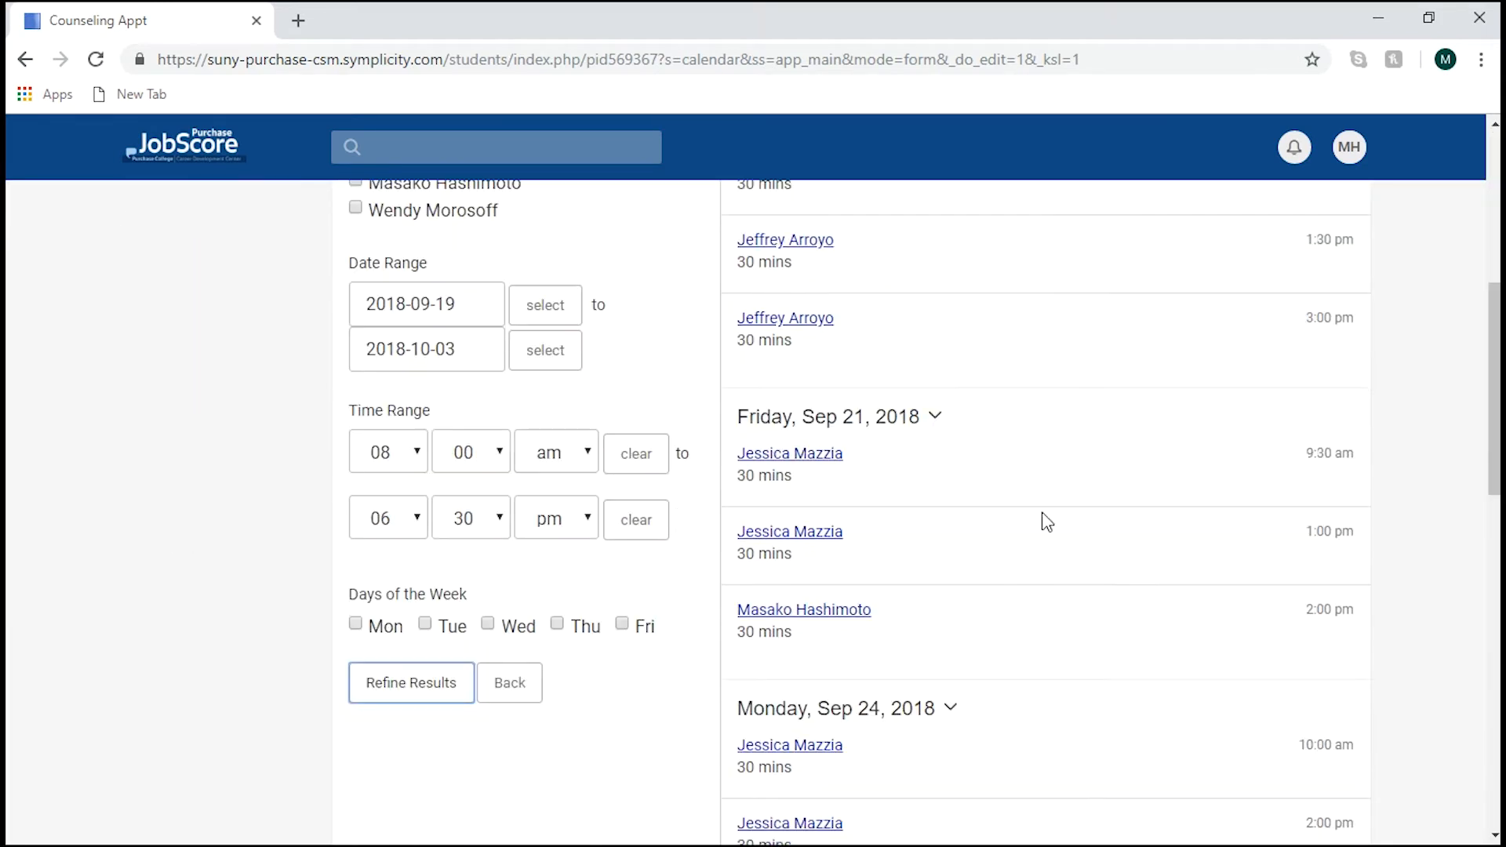
{"action": "scroll", "scroll_direction": "down", "scroll_amount": 3}
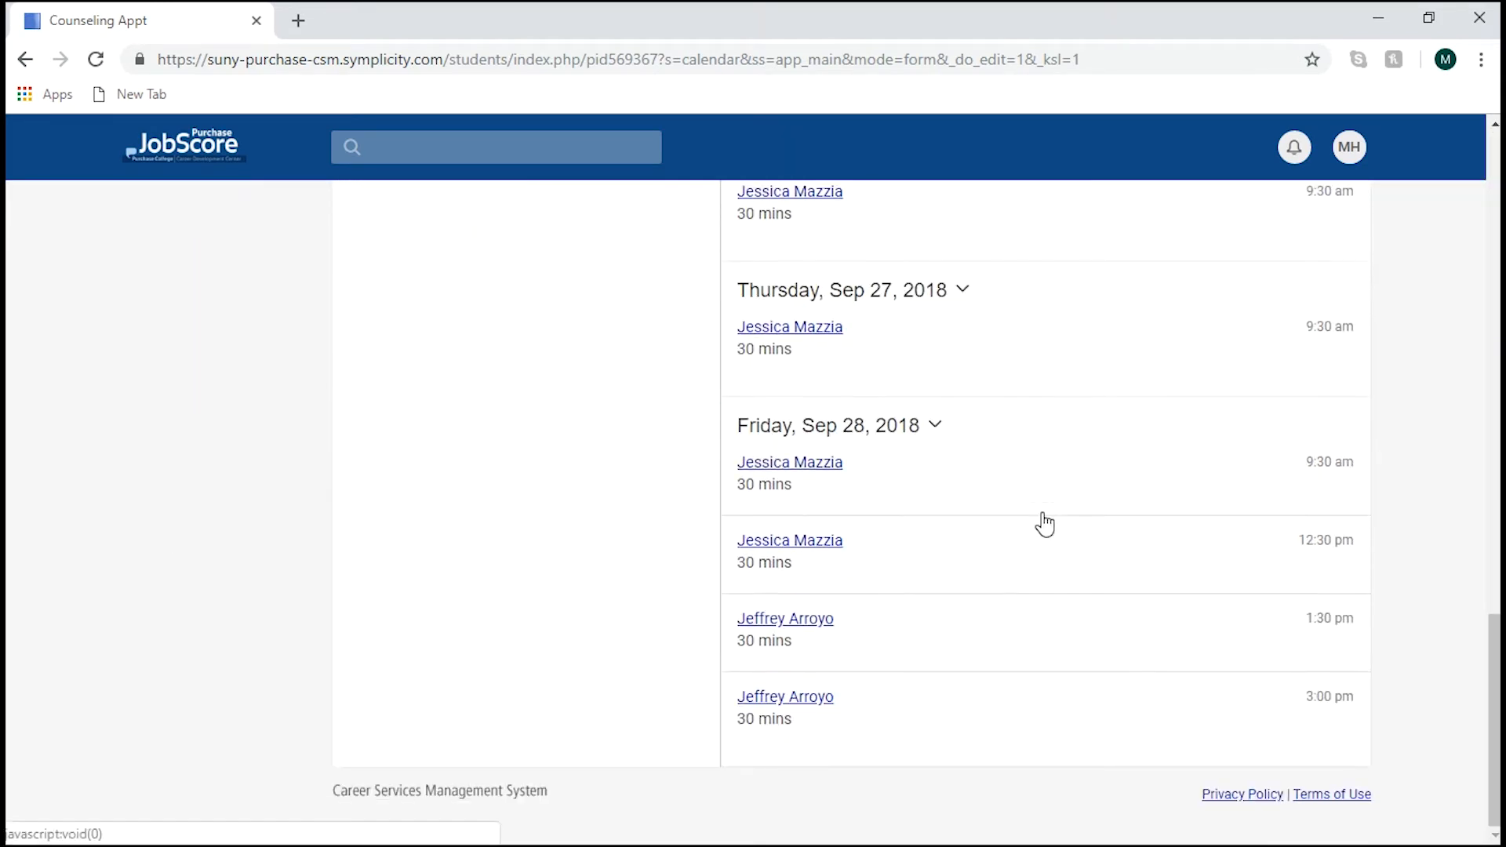
{"action": "scroll", "scroll_direction": "up", "scroll_amount": 3}
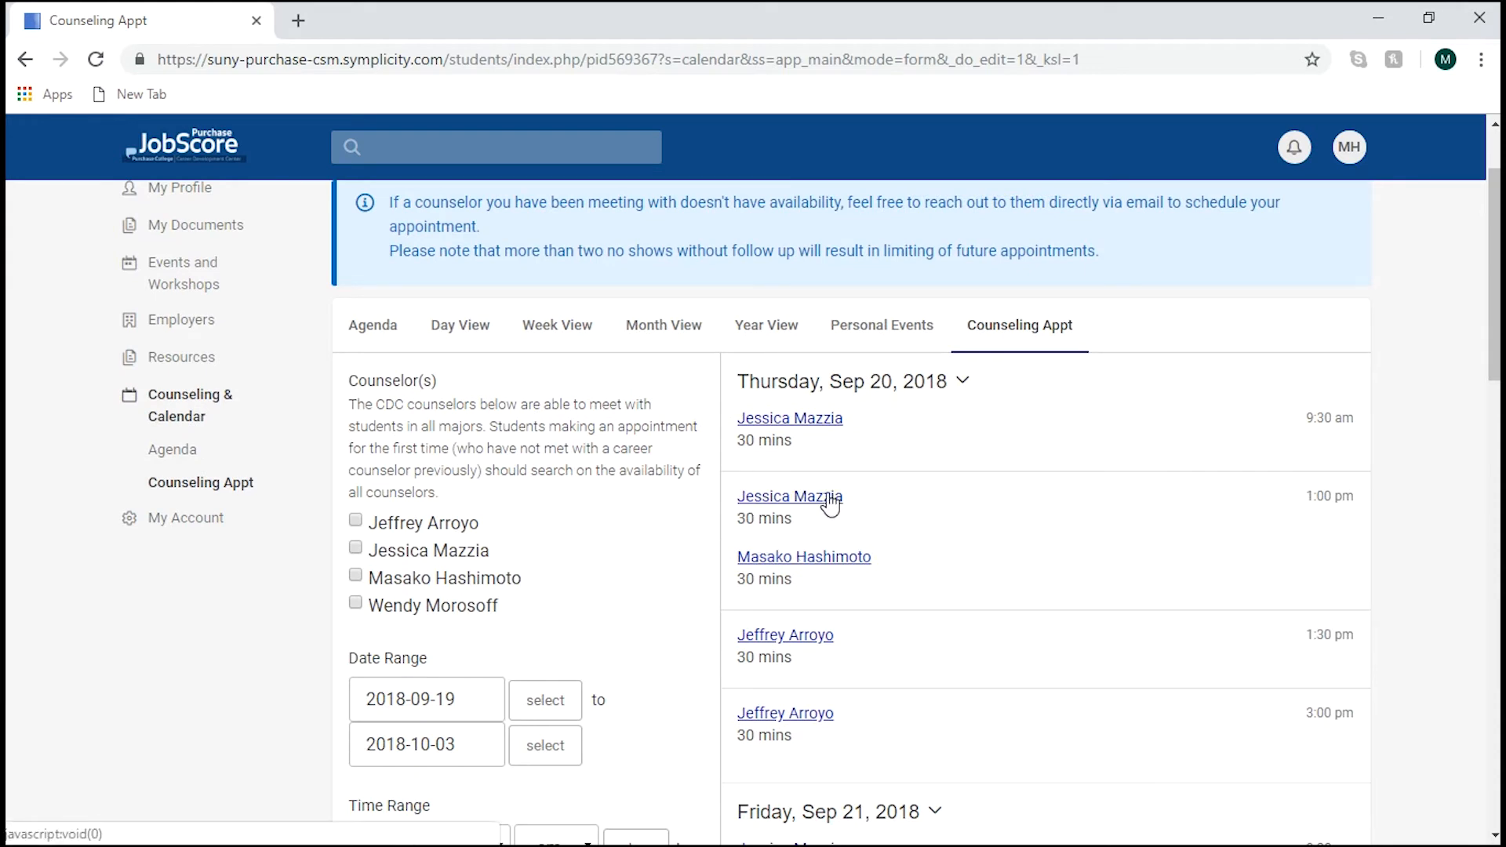
{"action": "left_click", "coordinate": [788, 497]}
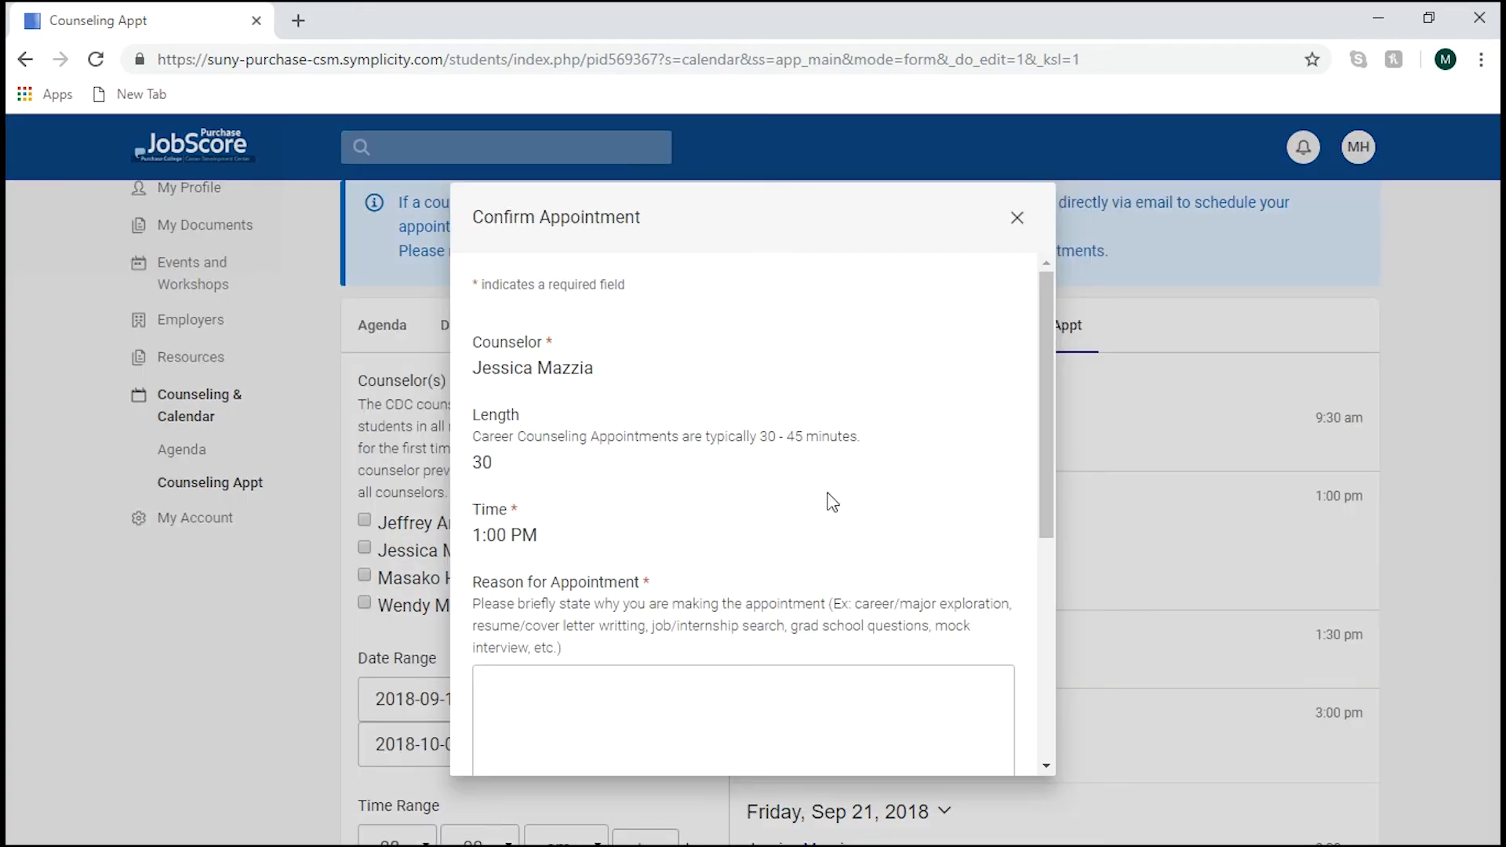
{"action": "mouse_move", "coordinate": [489, 488]}
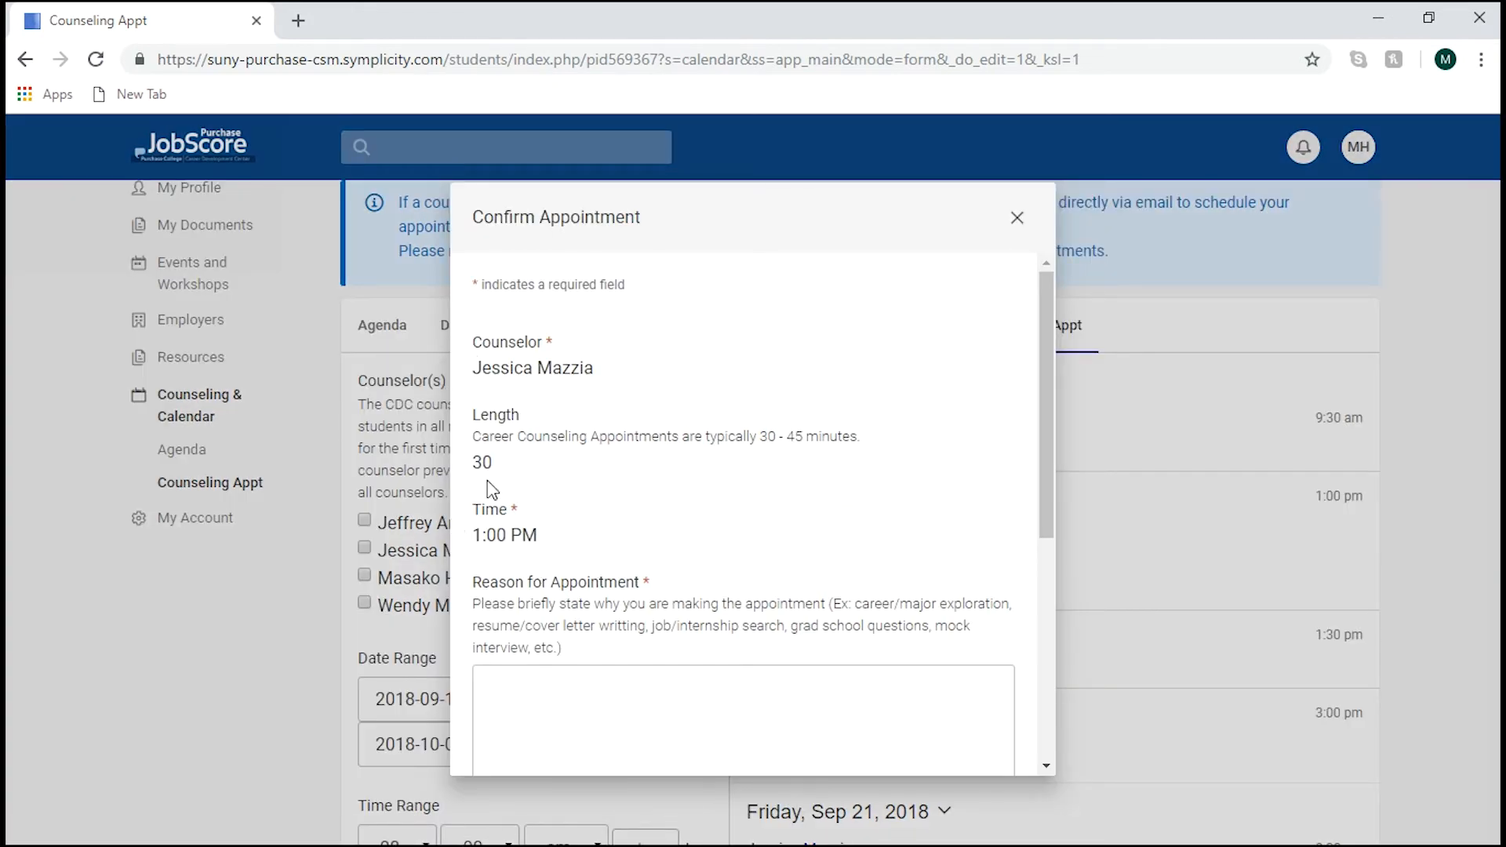
- Enter the reason "Help with resume before applying to a new job." and submit the request
{"action": "type", "text": "H"}
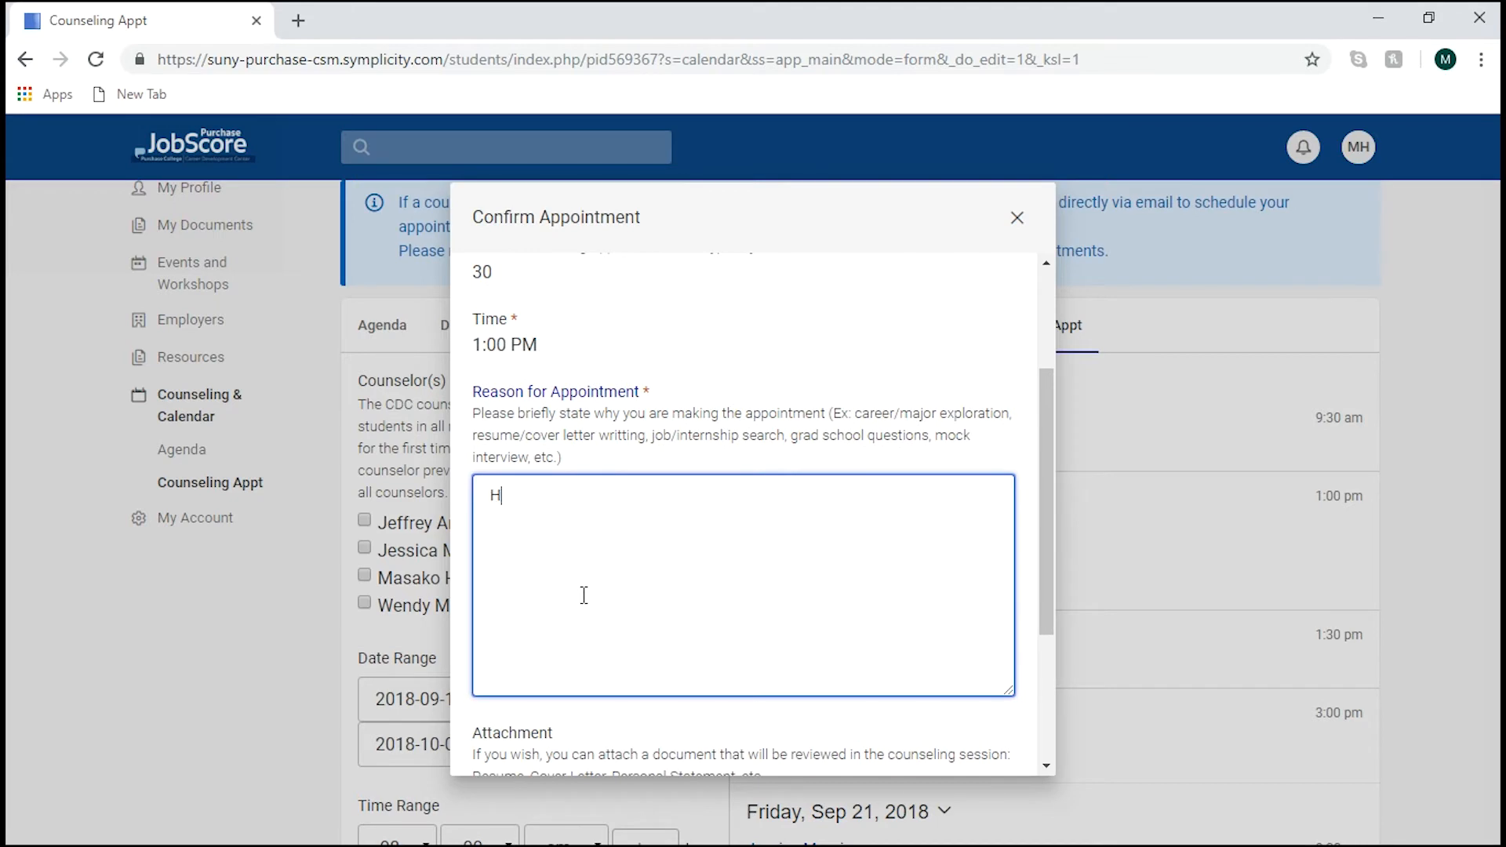
{"action": "type", "text": "elp with resu"}
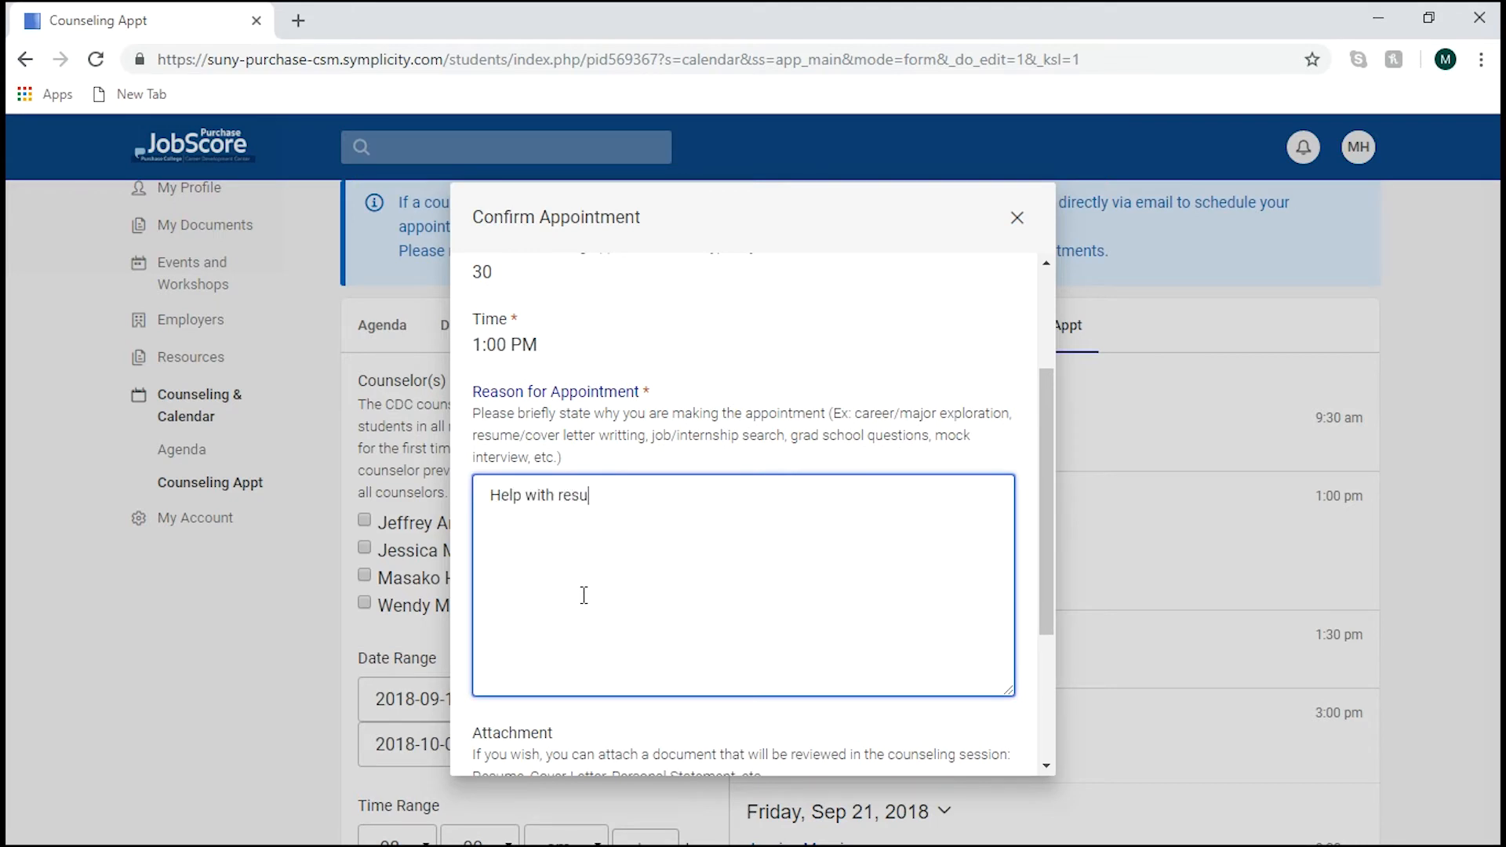
{"action": "type", "text": "me before applying to a new"}
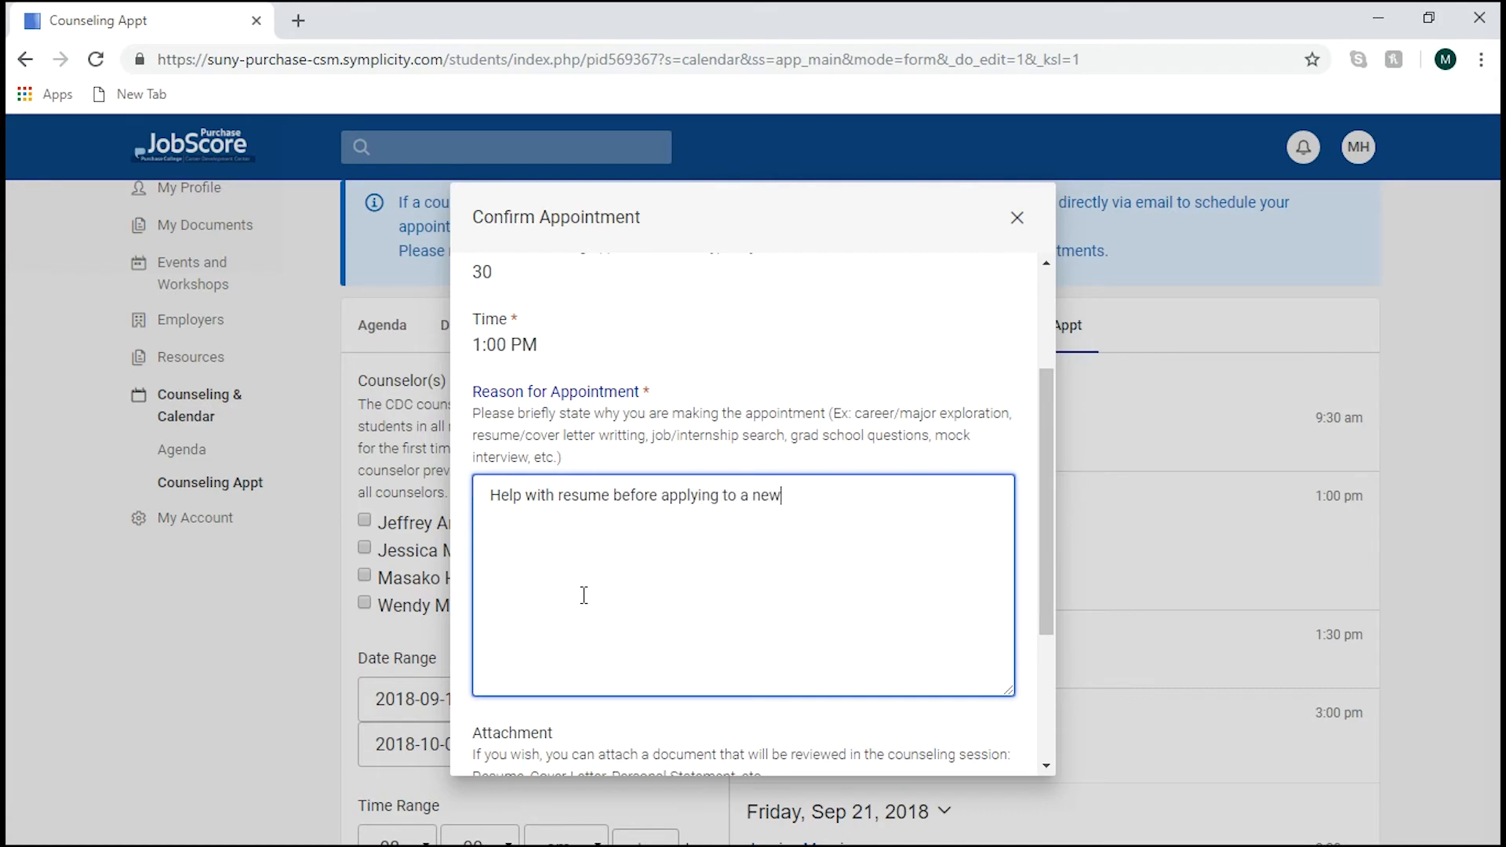
{"action": "type", "text": "job"}
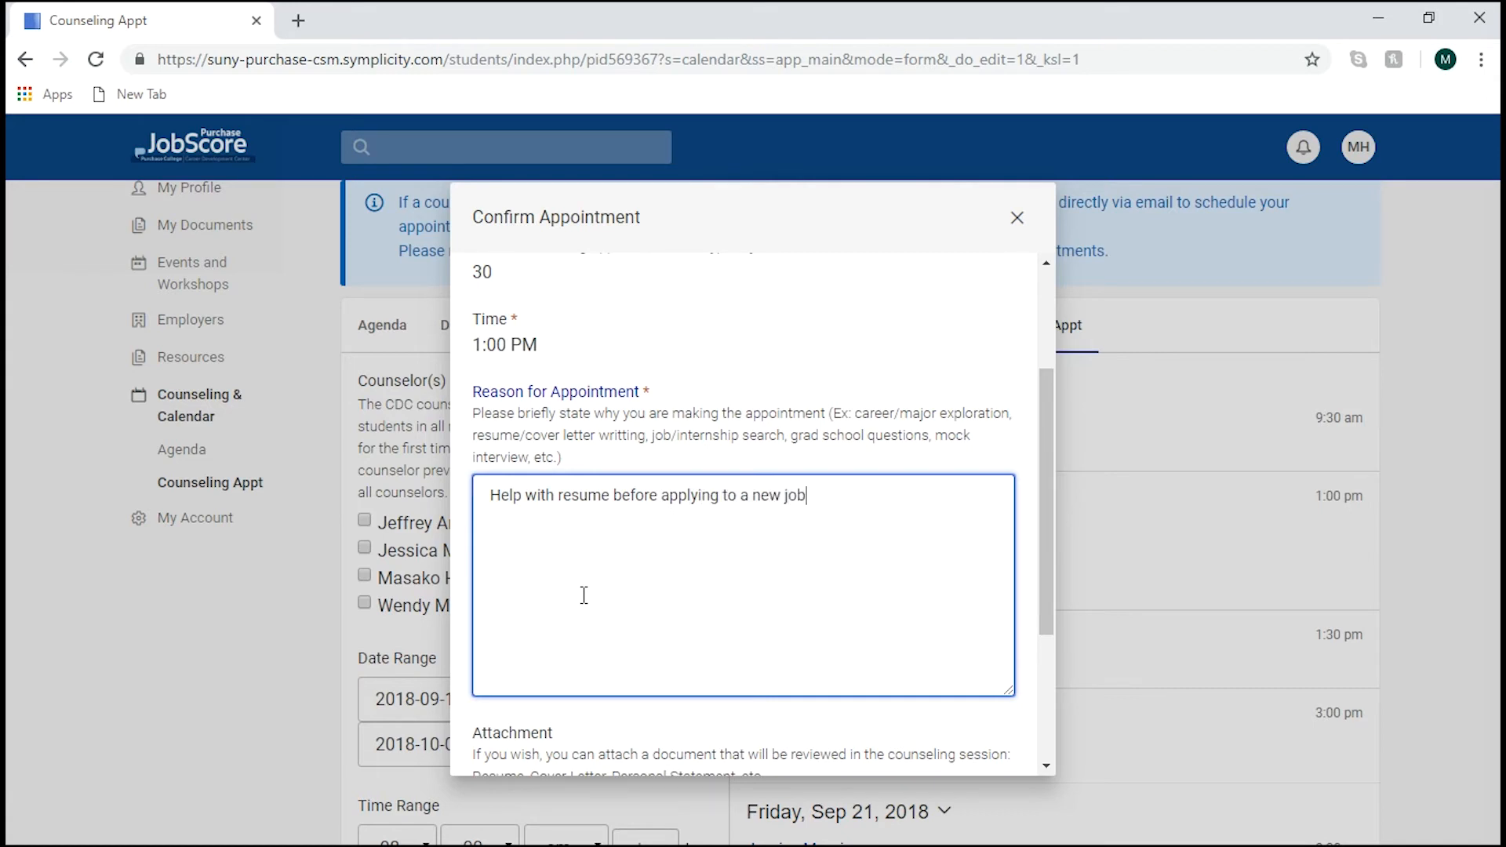
{"action": "type", "text": "."}
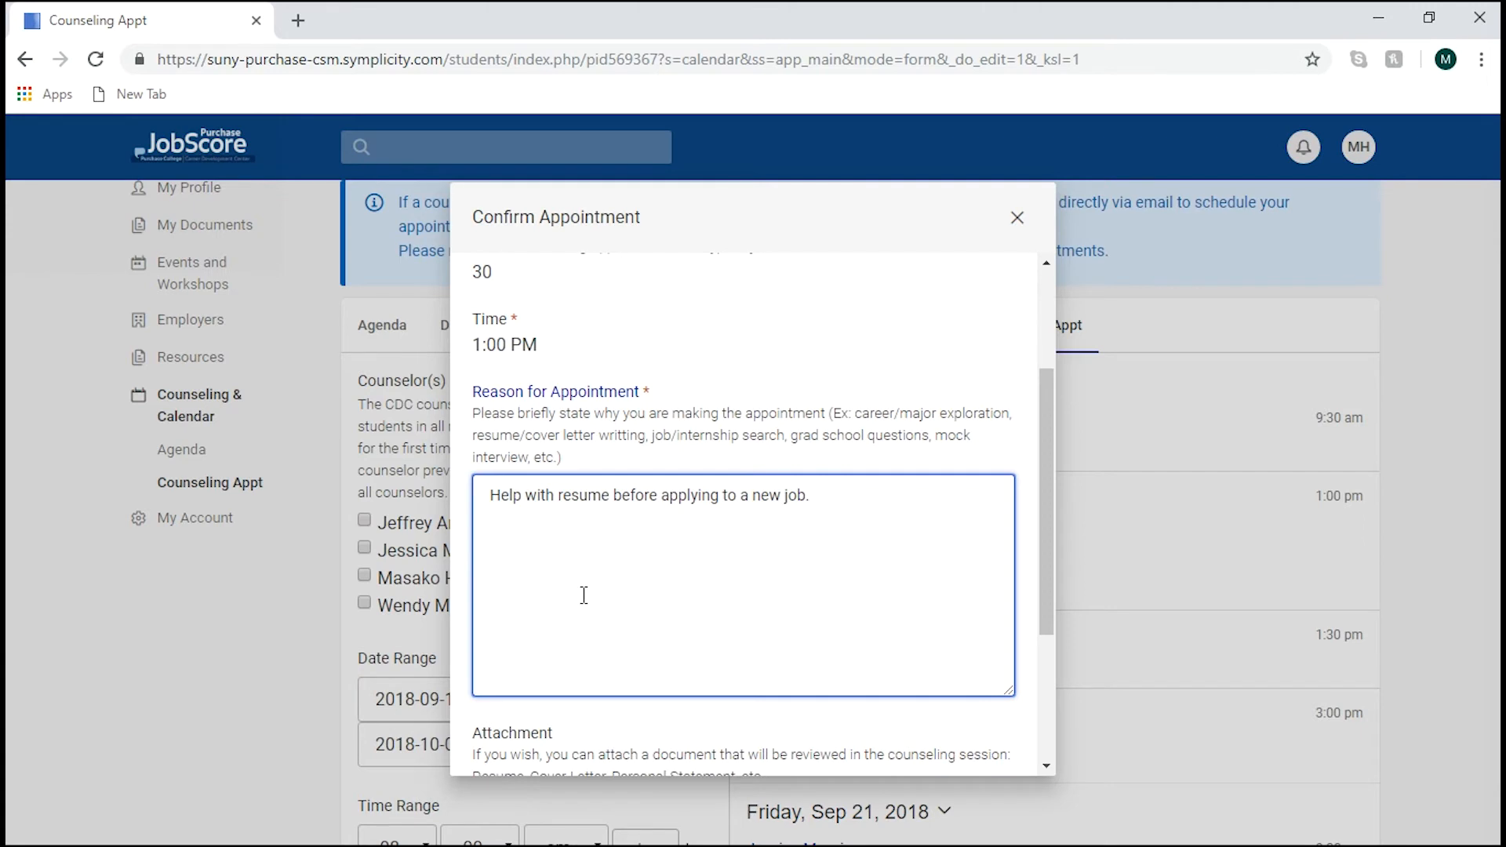
{"action": "scroll", "scroll_direction": "down", "scroll_amount": 3}
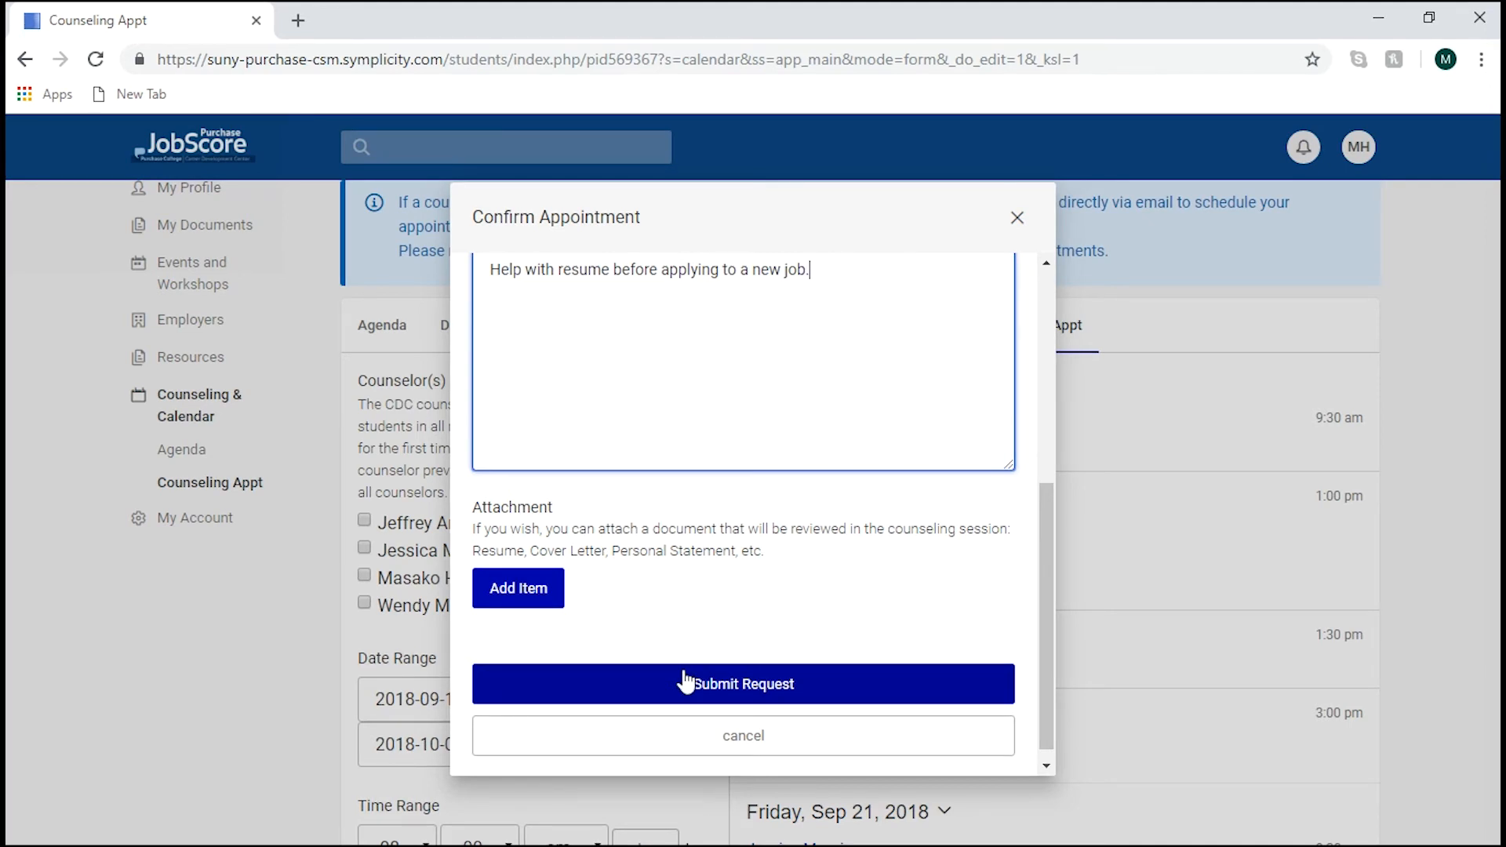
{"action": "left_click", "coordinate": [743, 684]}
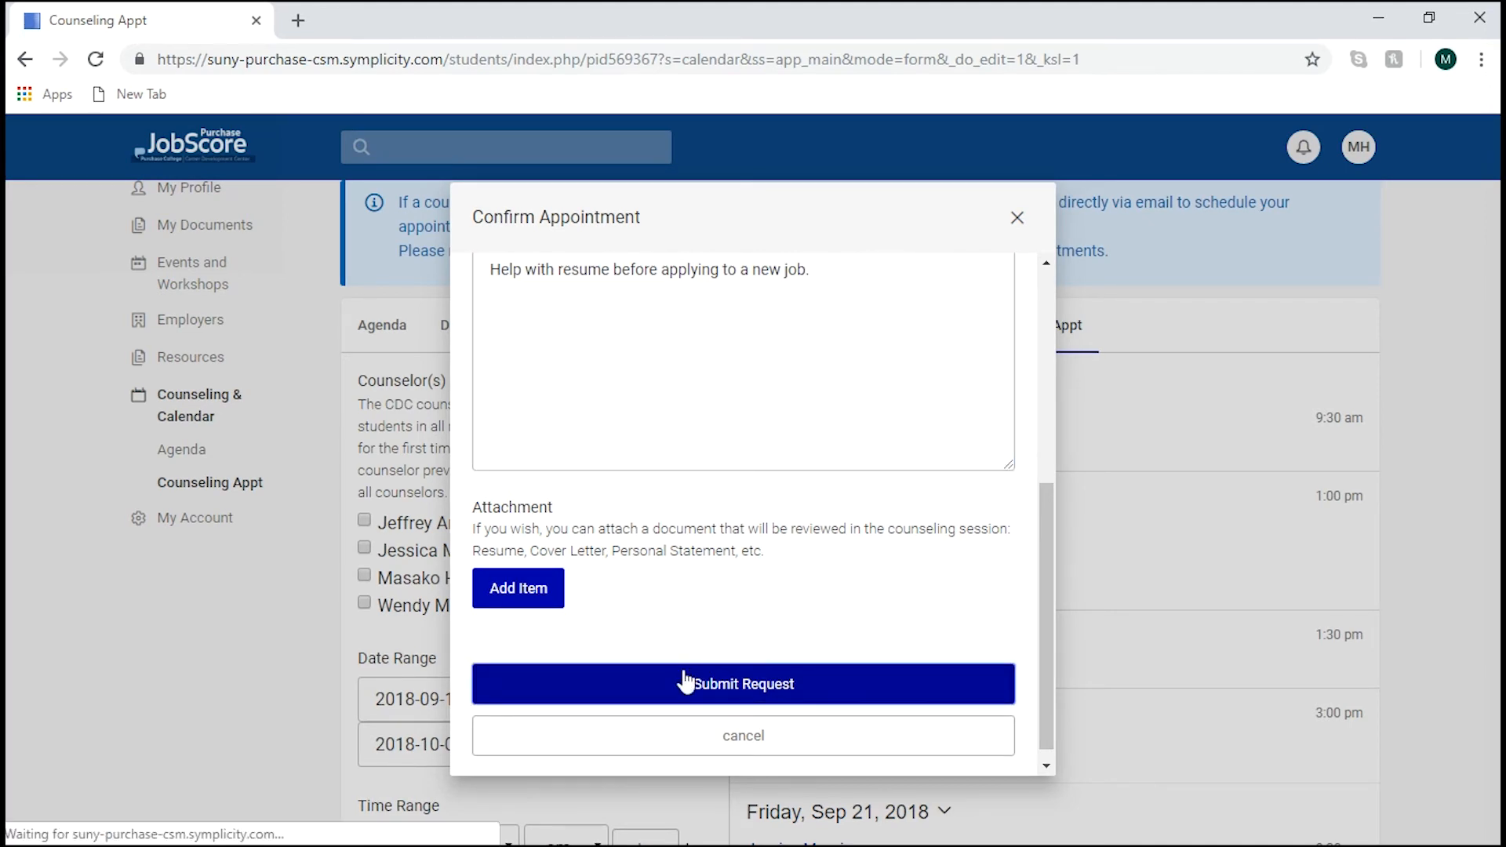
- Go home and view career counseling appointments showing the Sep 20 1:00 PM request
{"action": "left_click", "coordinate": [742, 683]}
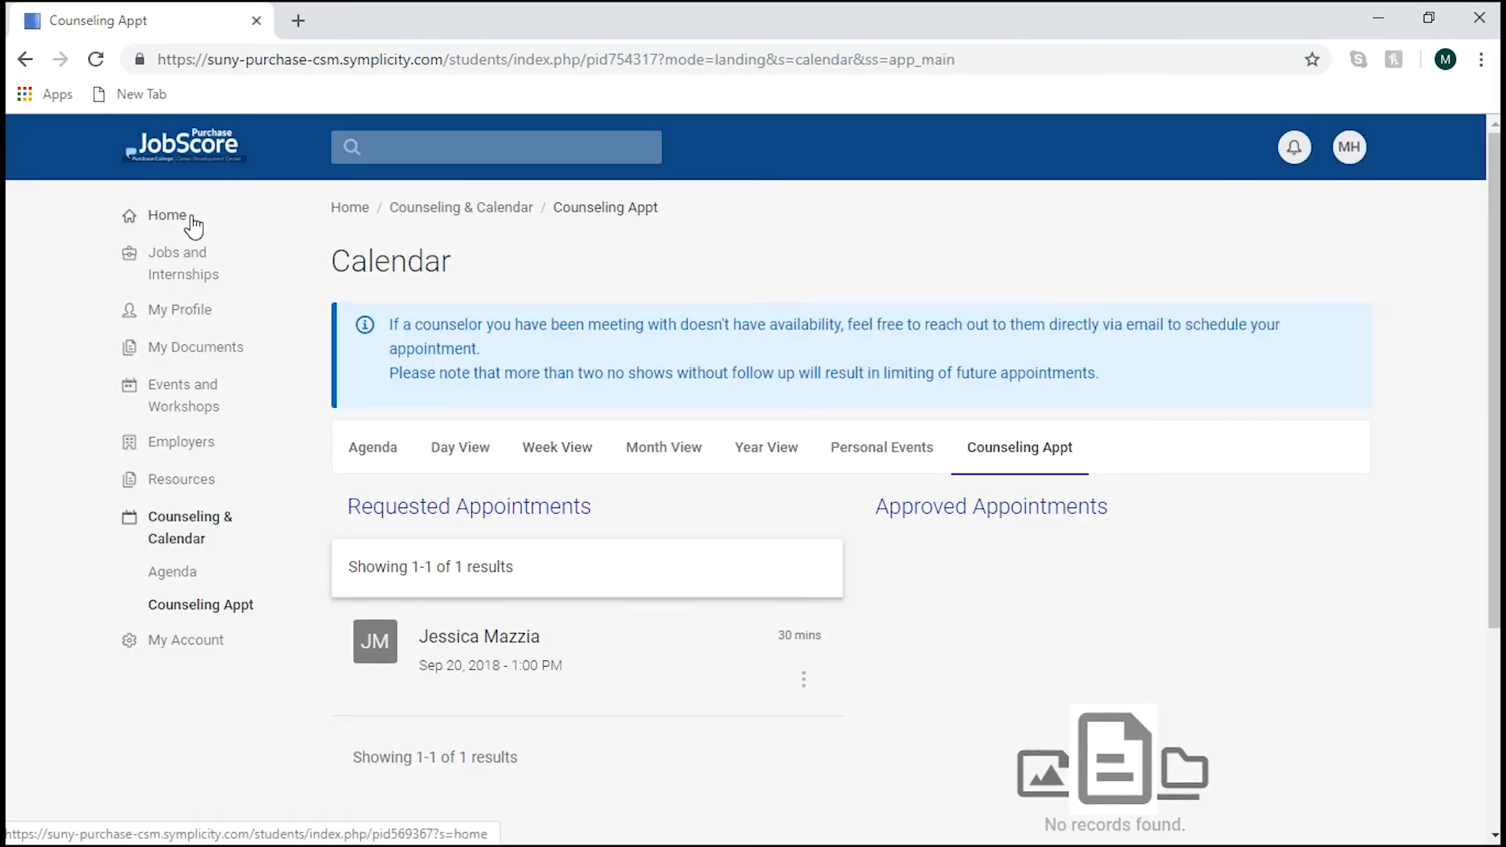
{"action": "left_click", "coordinate": [165, 214]}
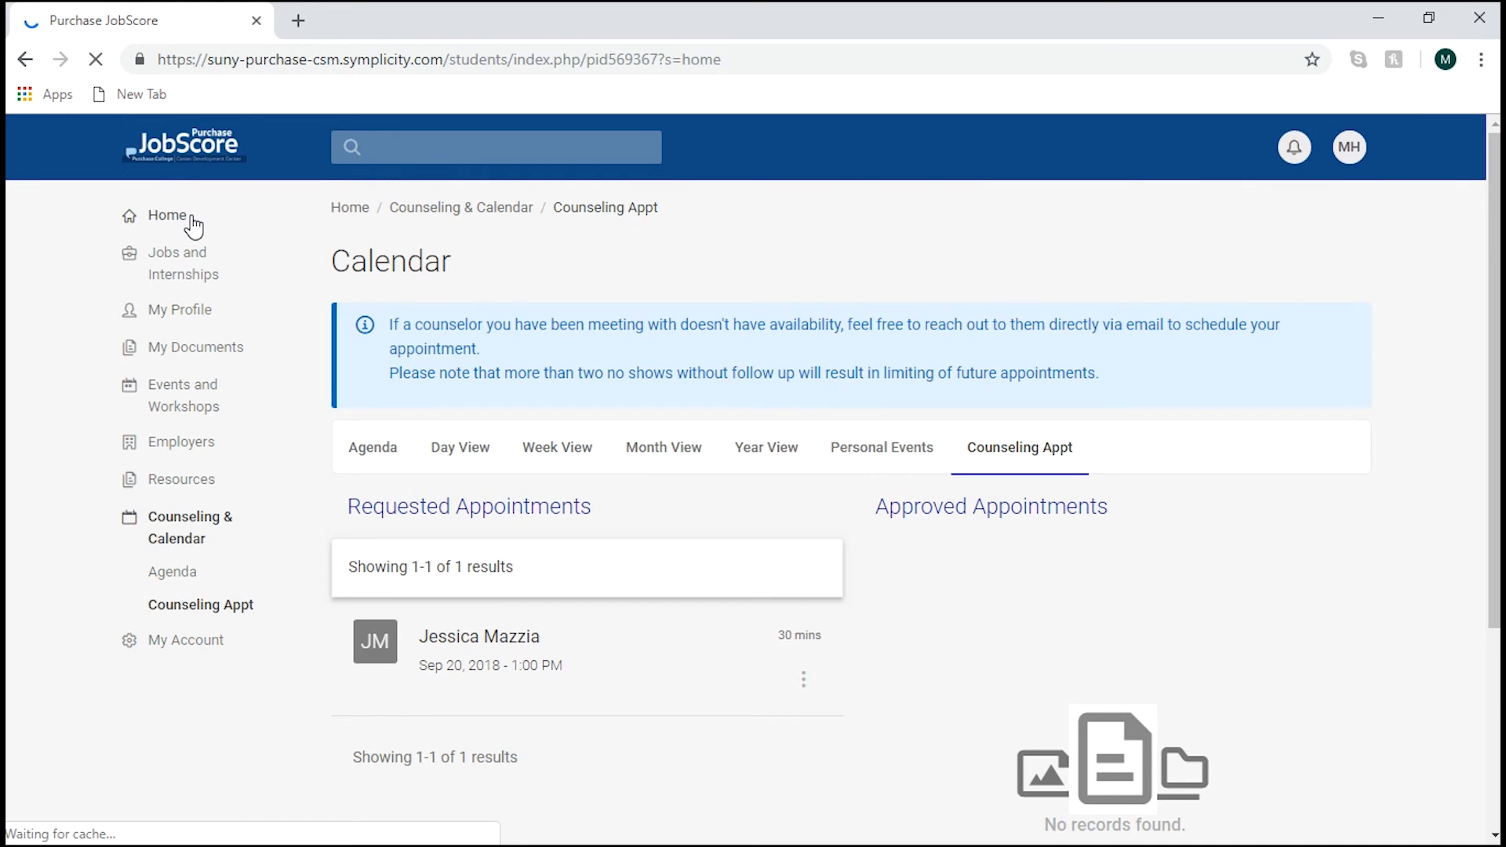
{"action": "left_click", "coordinate": [166, 214]}
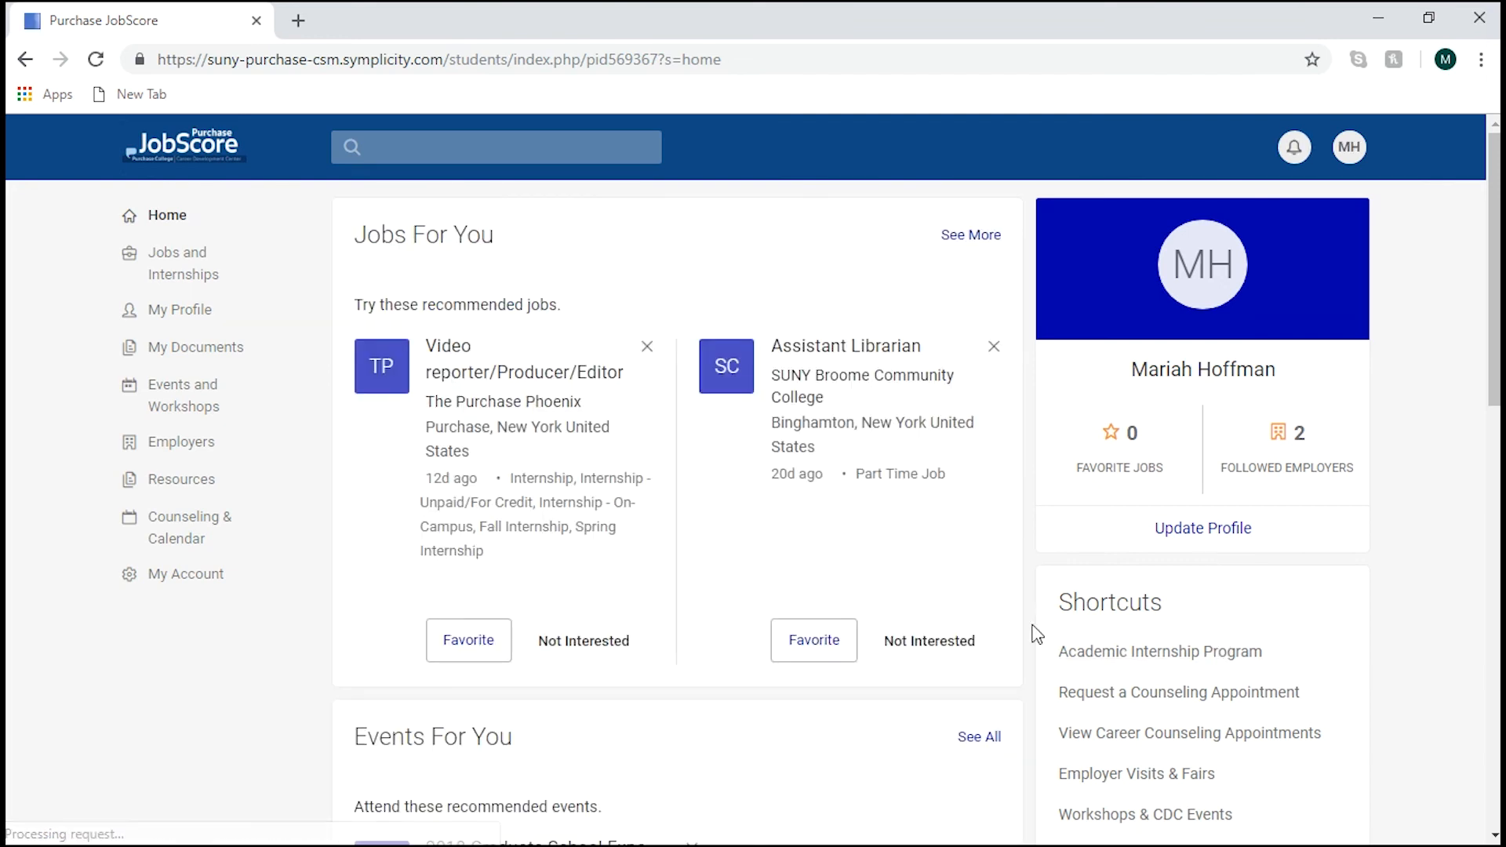
{"action": "left_click", "coordinate": [1189, 732]}
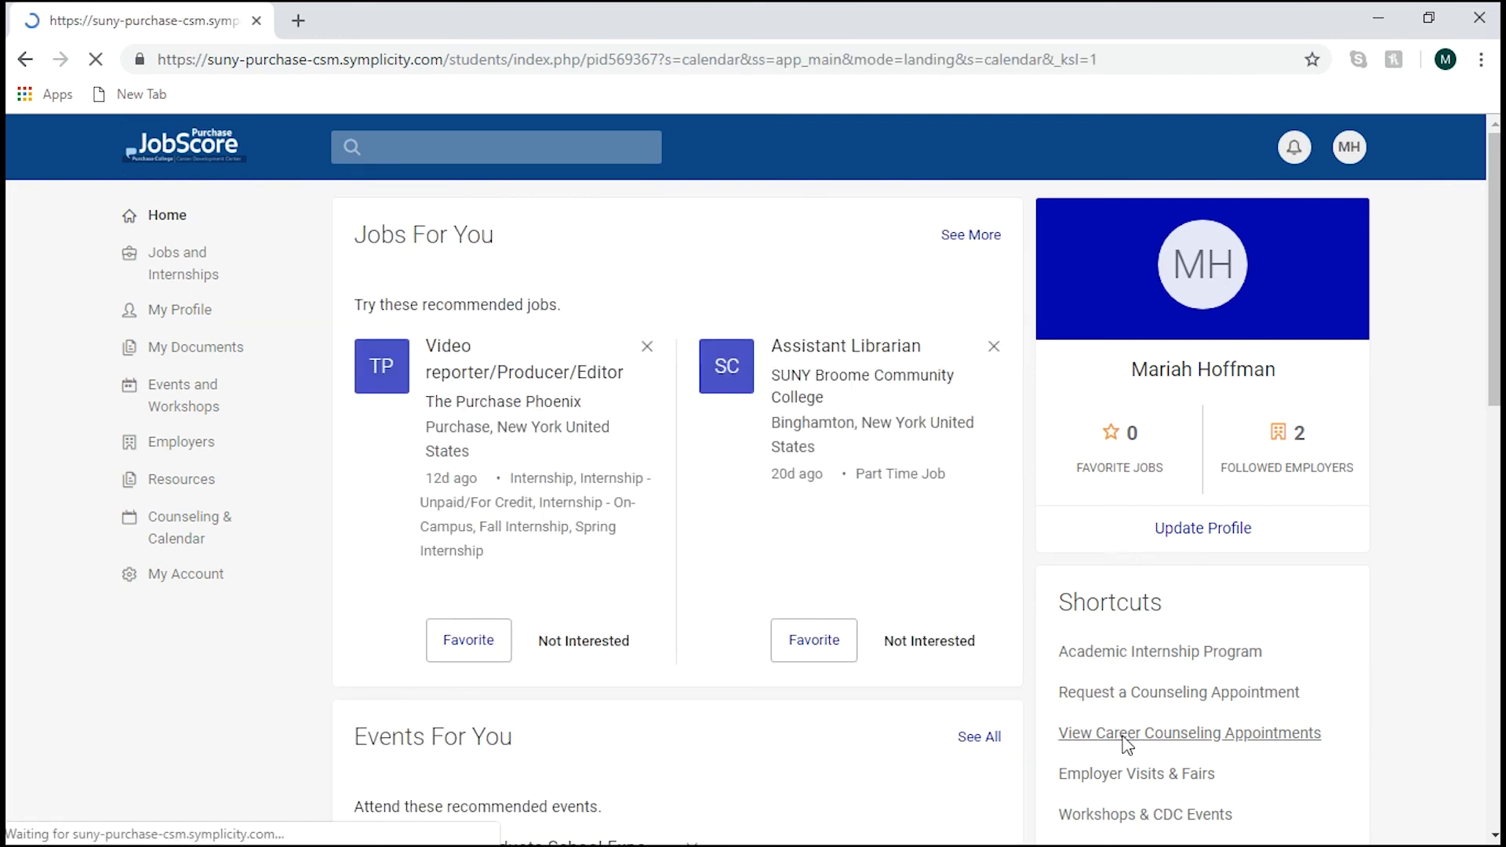
{"action": "left_click", "coordinate": [1189, 732]}
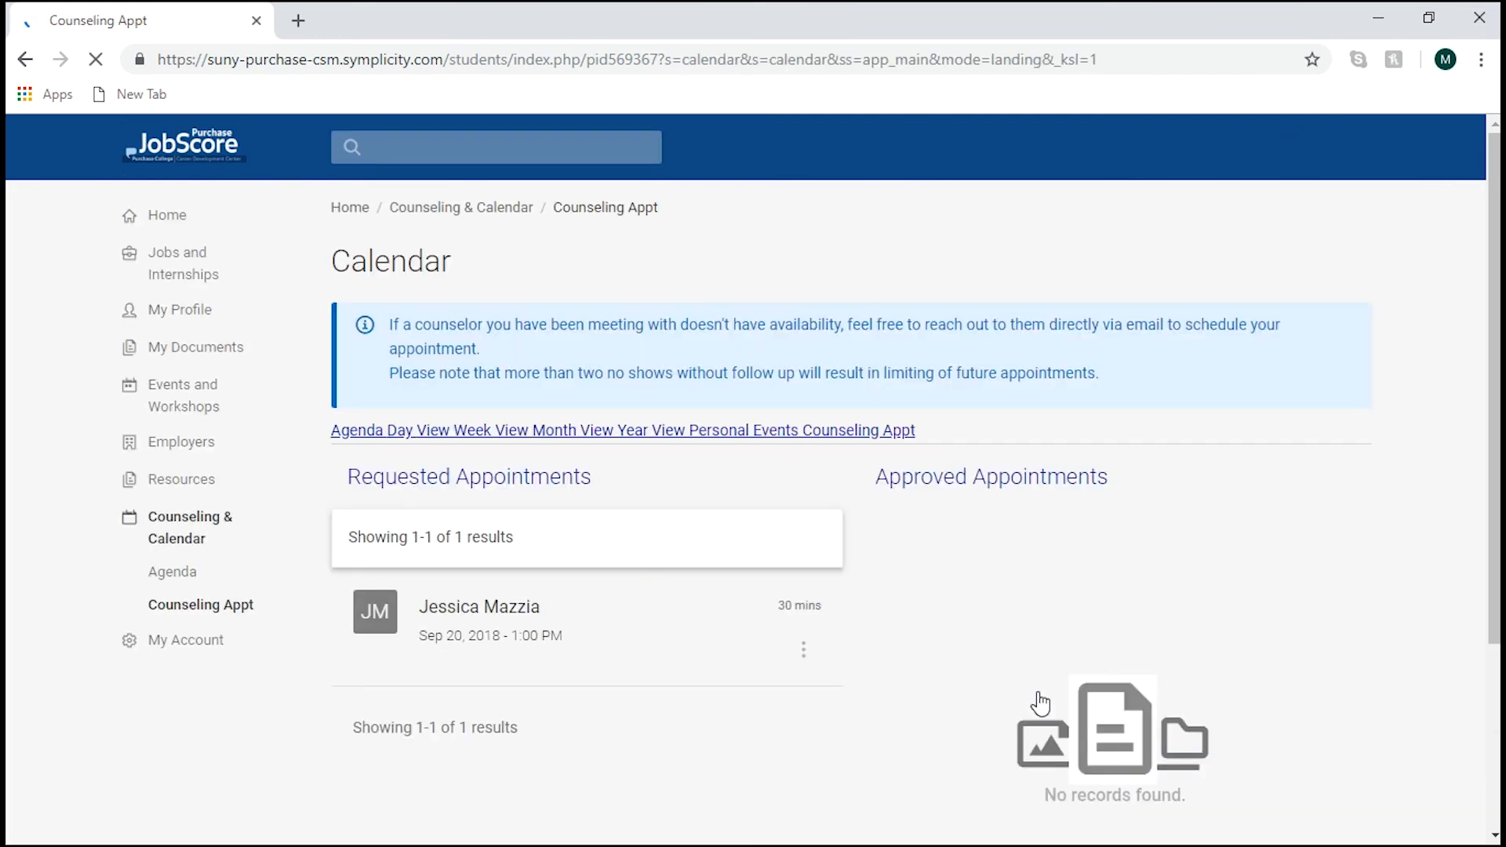